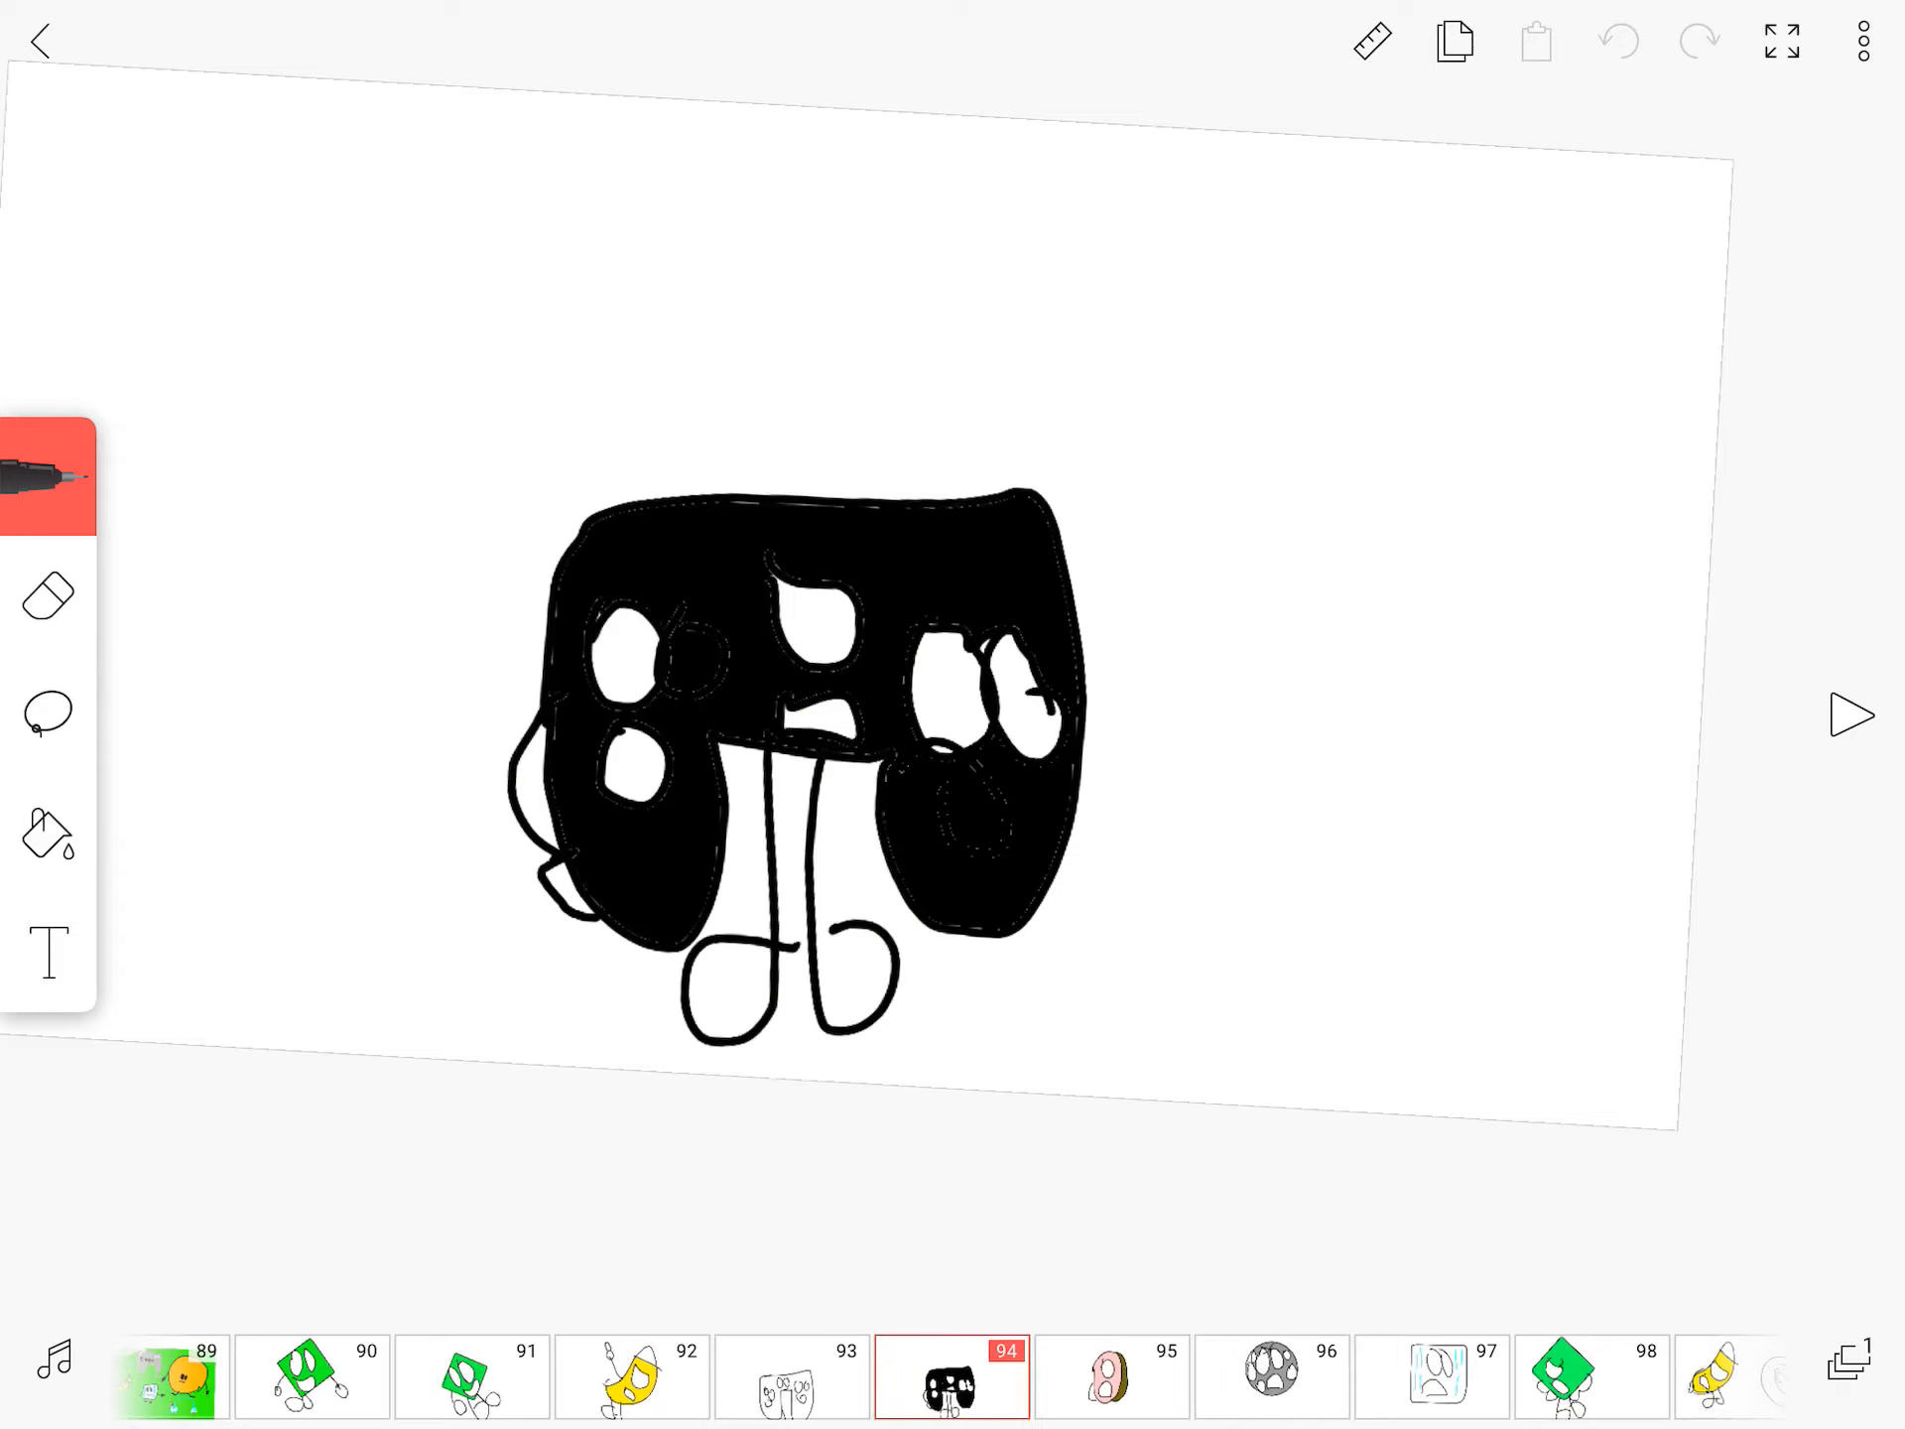
Step through the timeline frames from the controller character to the green-background group scene
{"action": "left_click", "coordinate": [1116, 1373]}
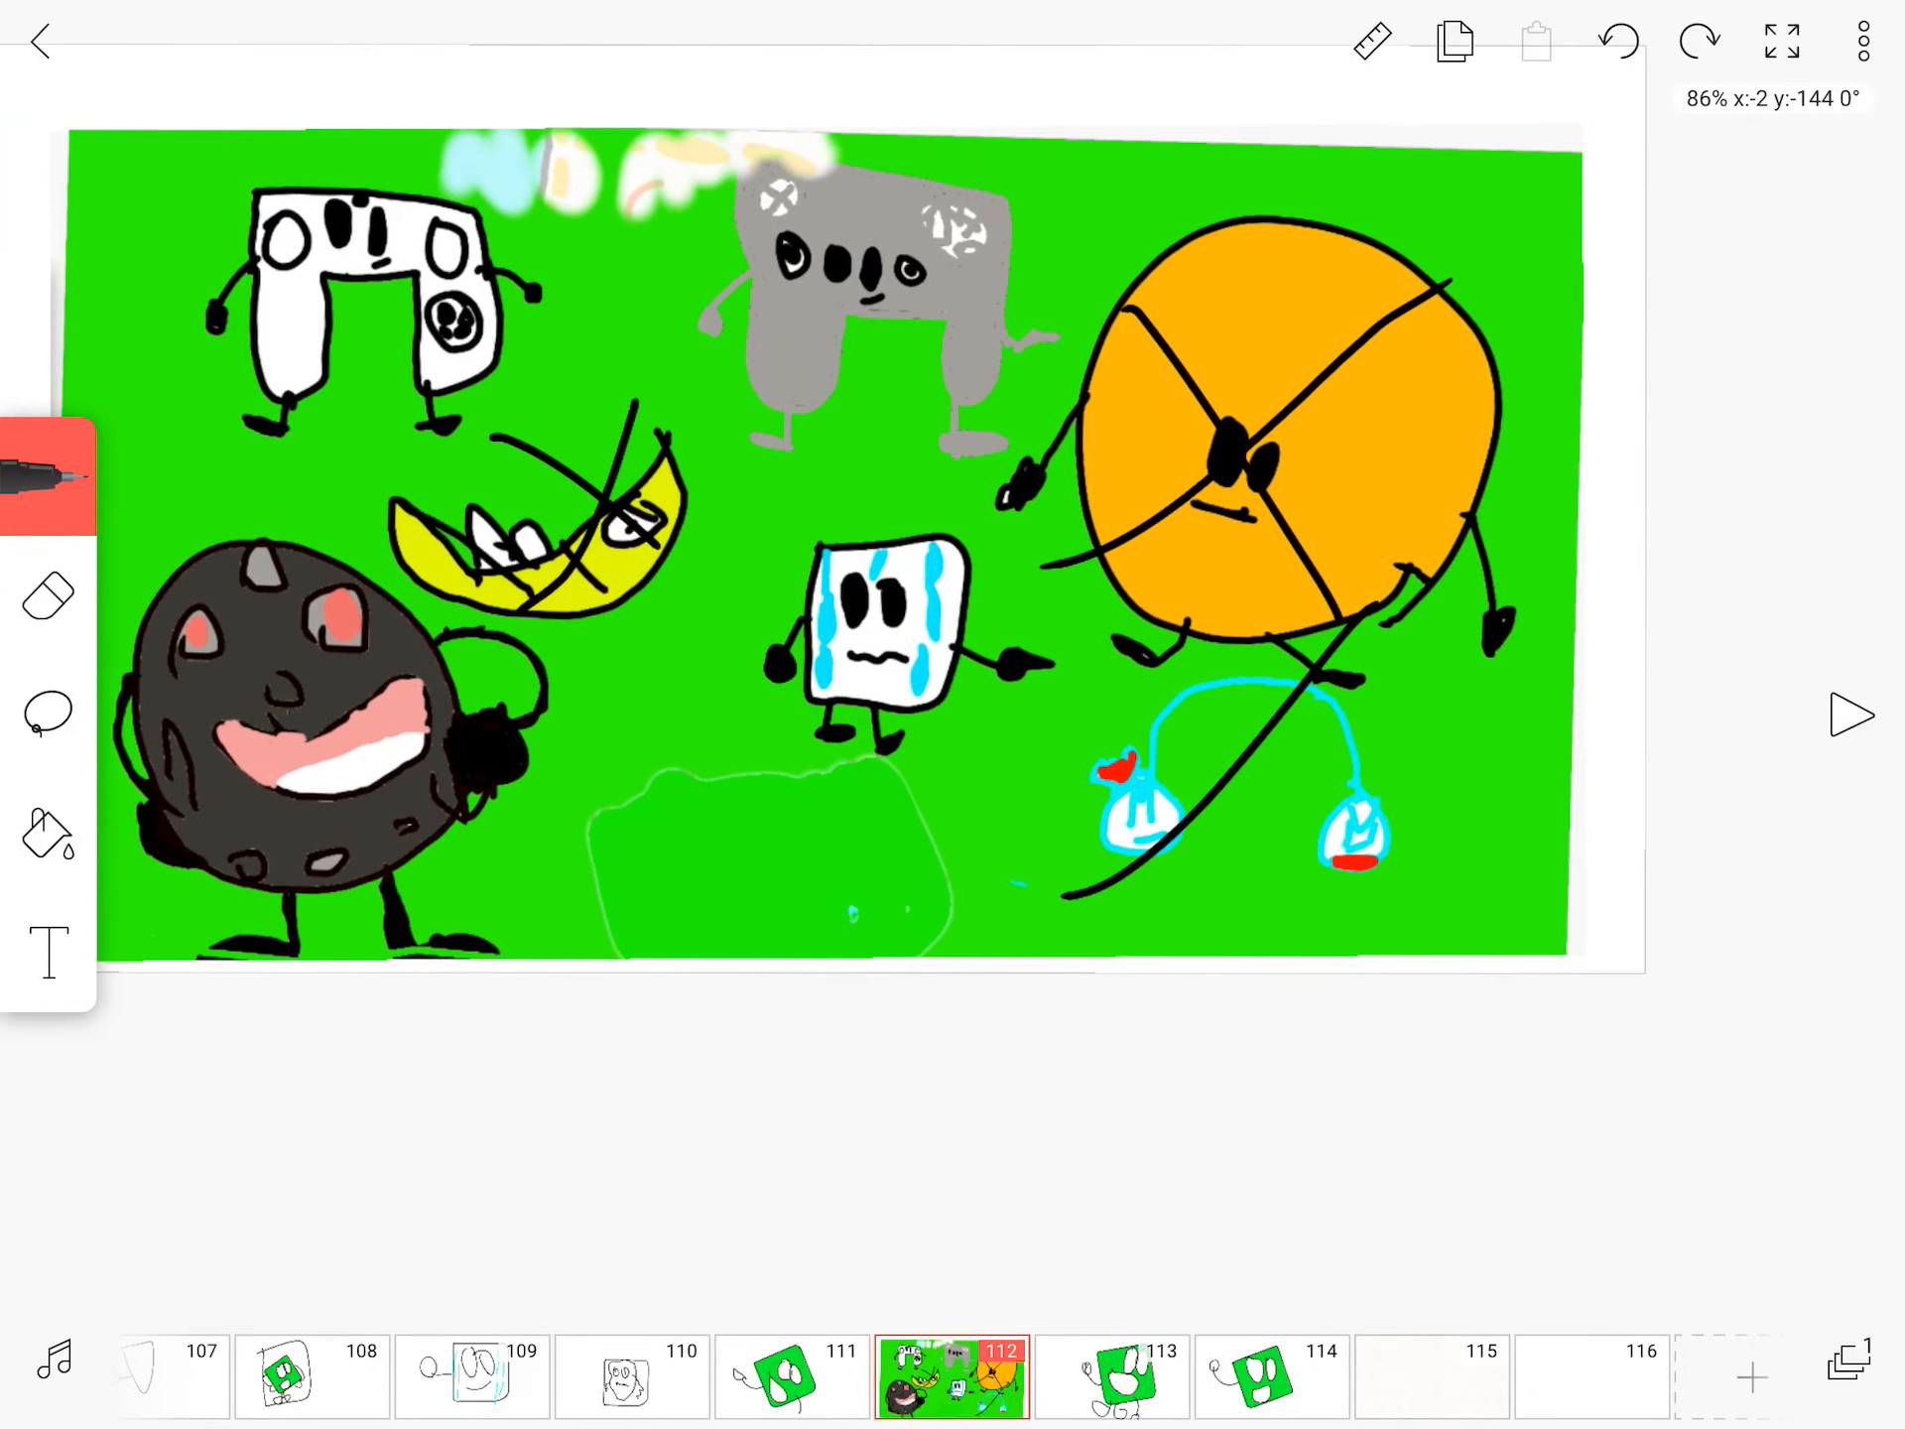
{"action": "left_click_drag", "start_coordinate": [1106, 687], "coordinate": [1344, 929]}
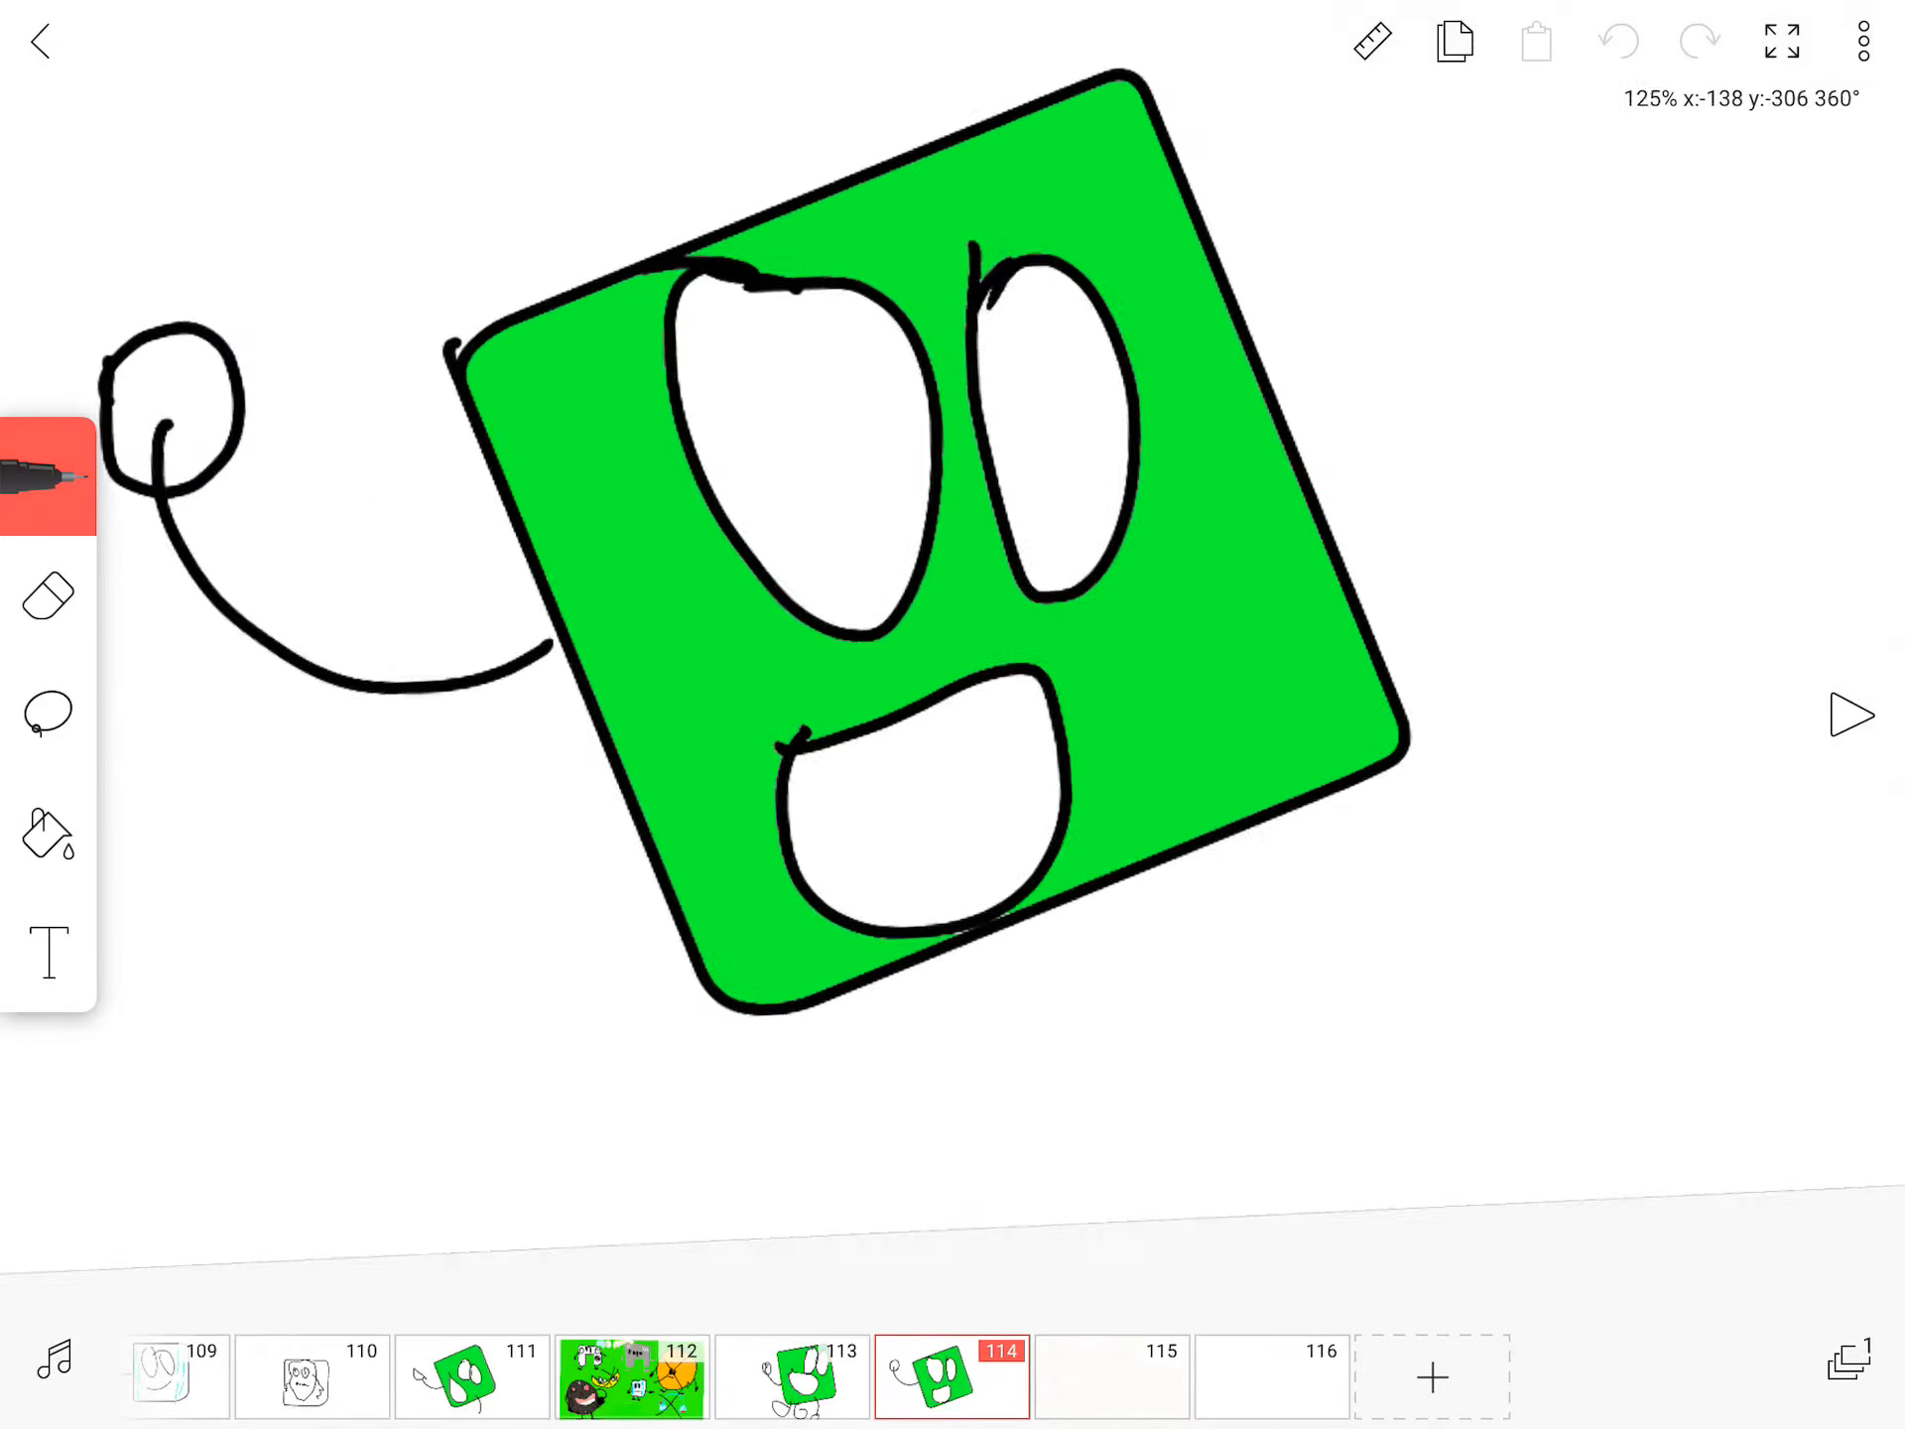
Advance to frame 114 with the smiling green square character
{"action": "scroll", "scroll_direction": "down", "scroll_amount": 3}
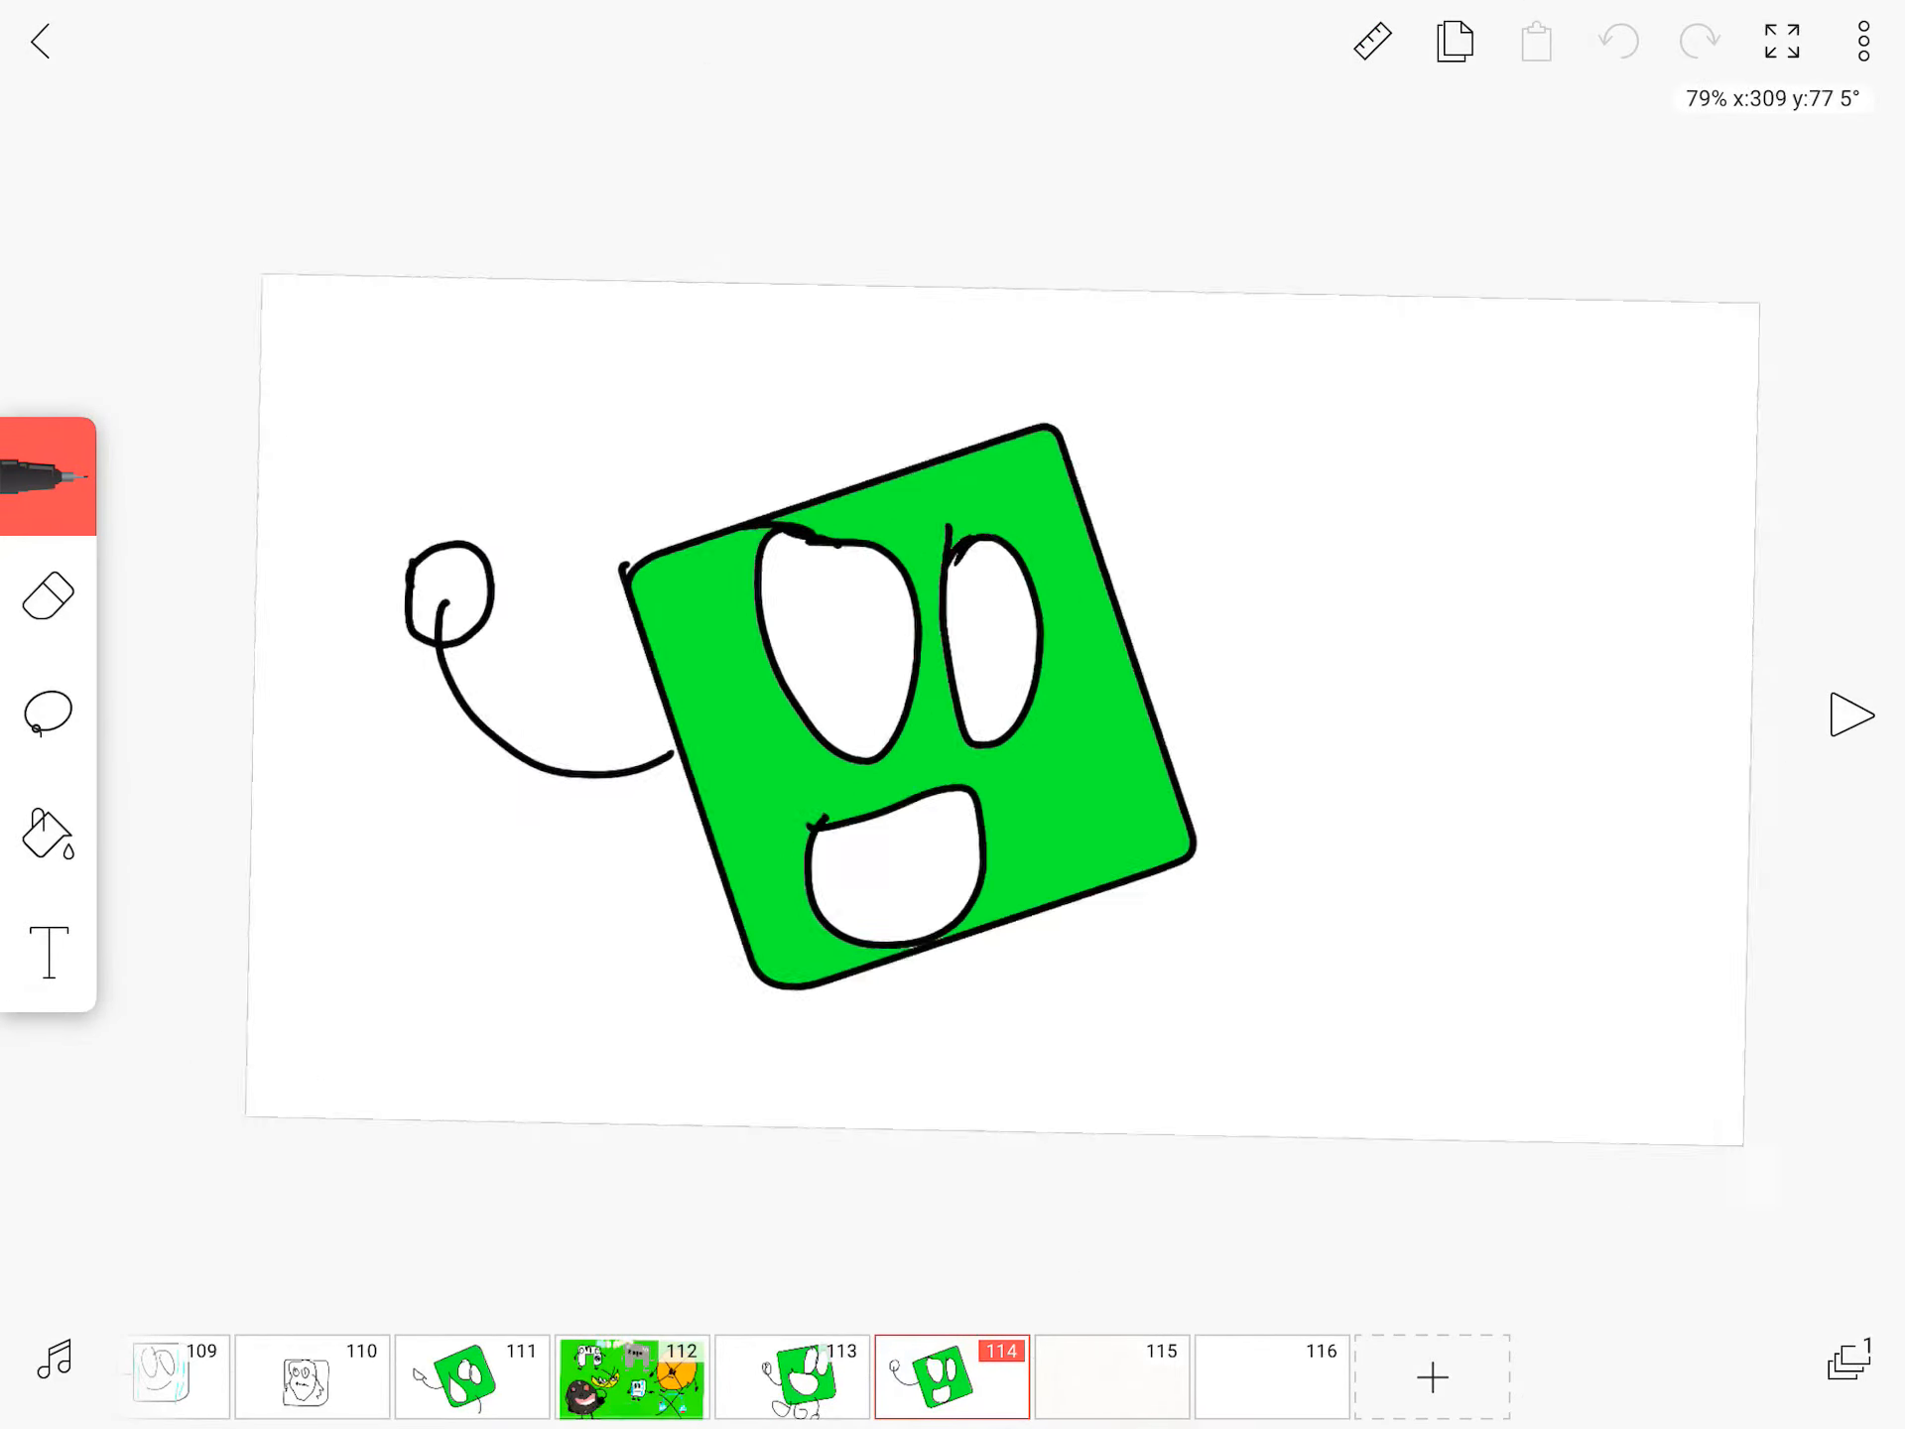